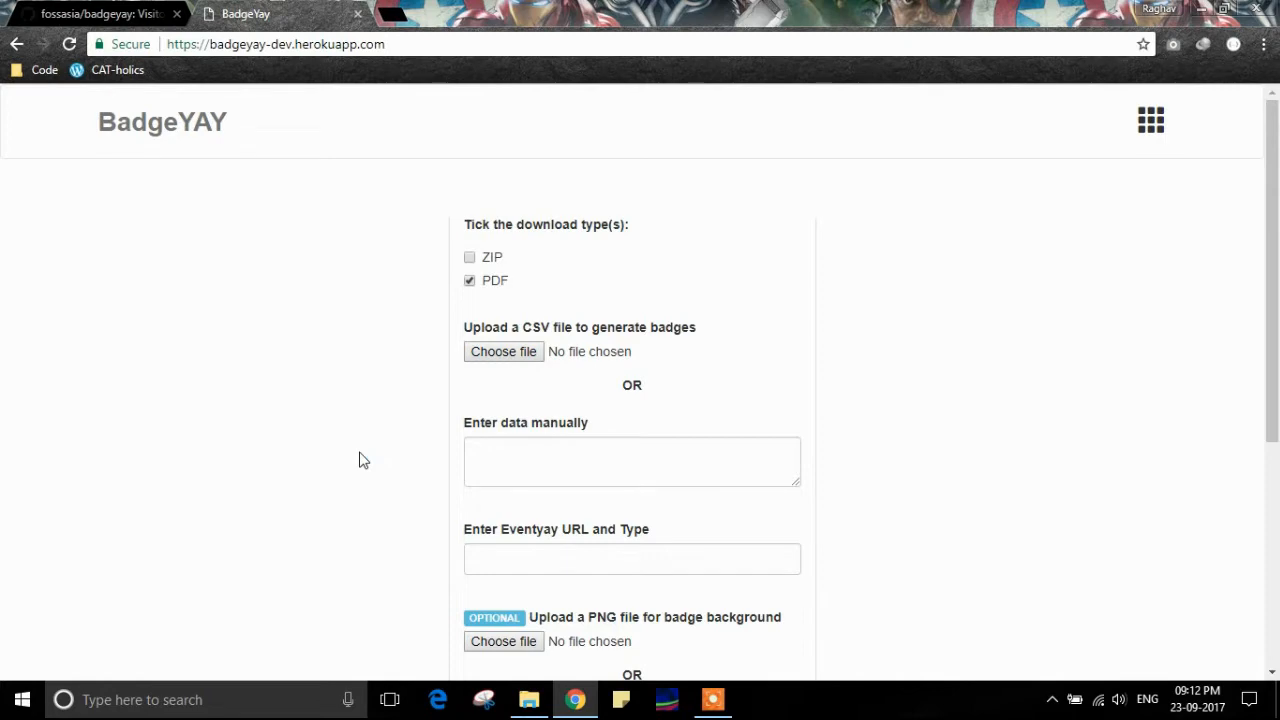
Step: Open the Documents folder in File Explorer, showing speaker.png and speaker.png.csv
left_click(528, 699)
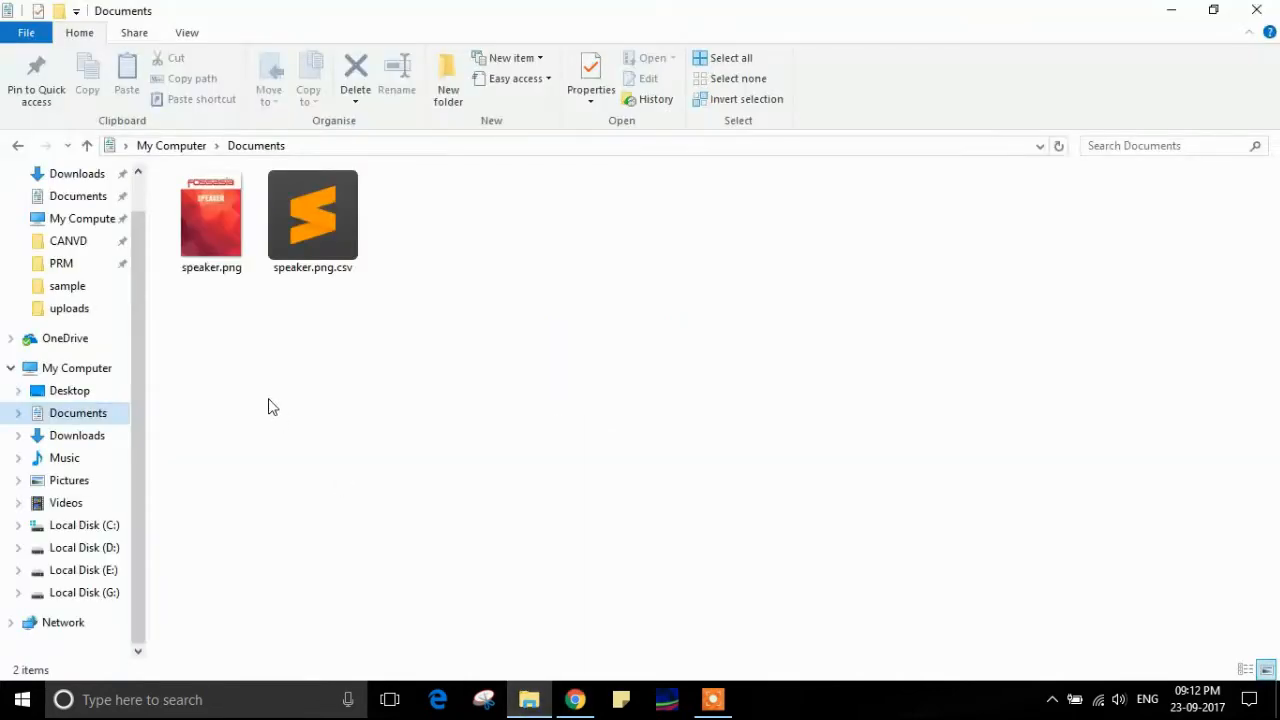
mouse_move(292, 364)
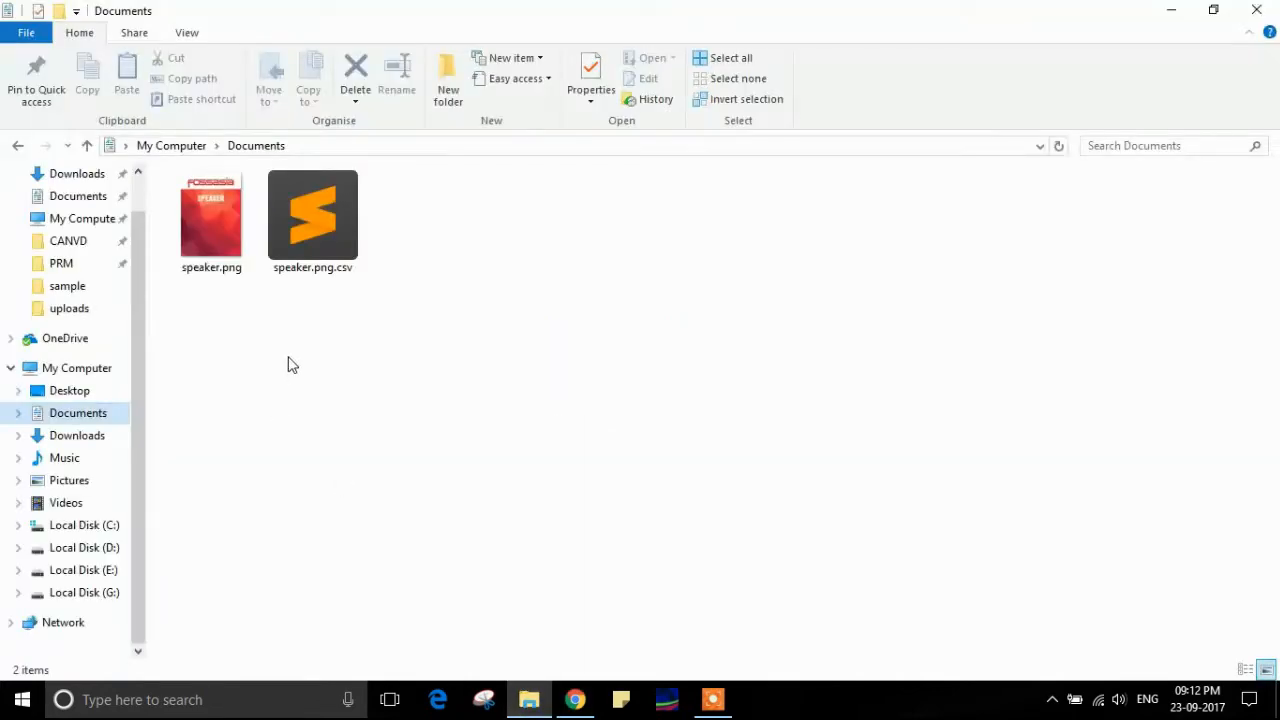
left_click(211, 215)
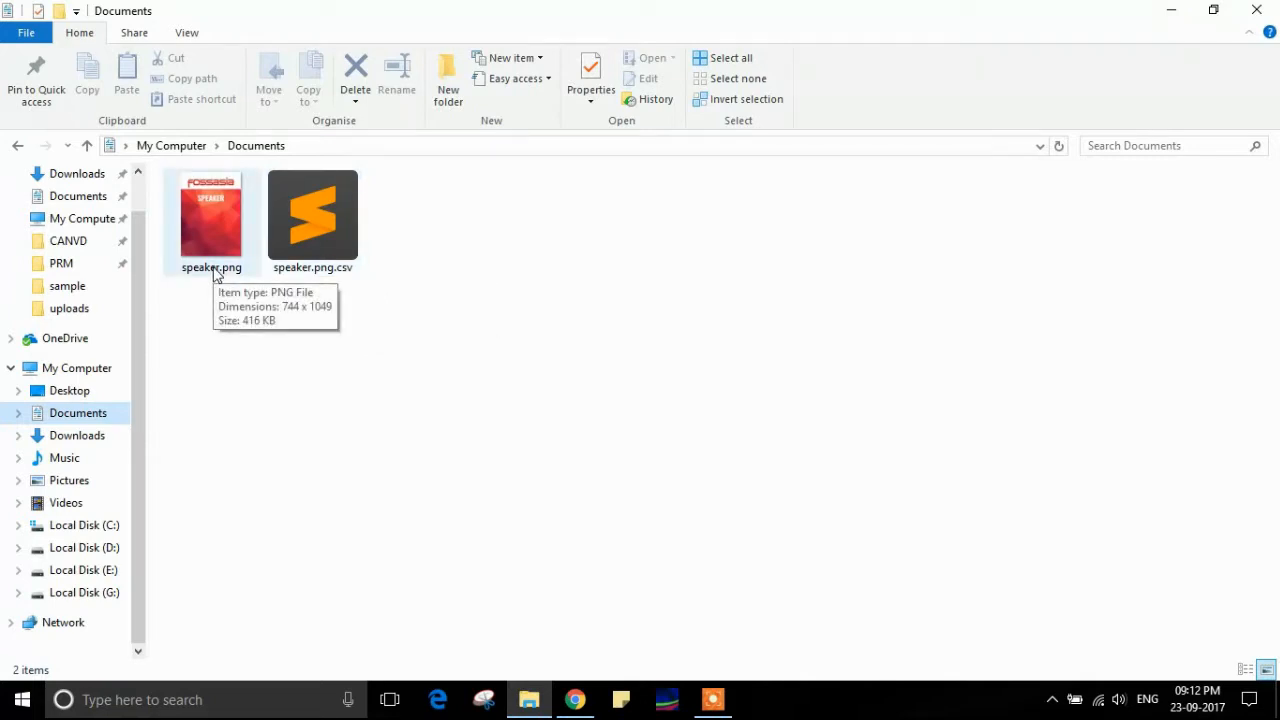
Step: Review the eight speaker rows of speaker.png.csv in Sublime Text, then close it
double_click(312, 215)
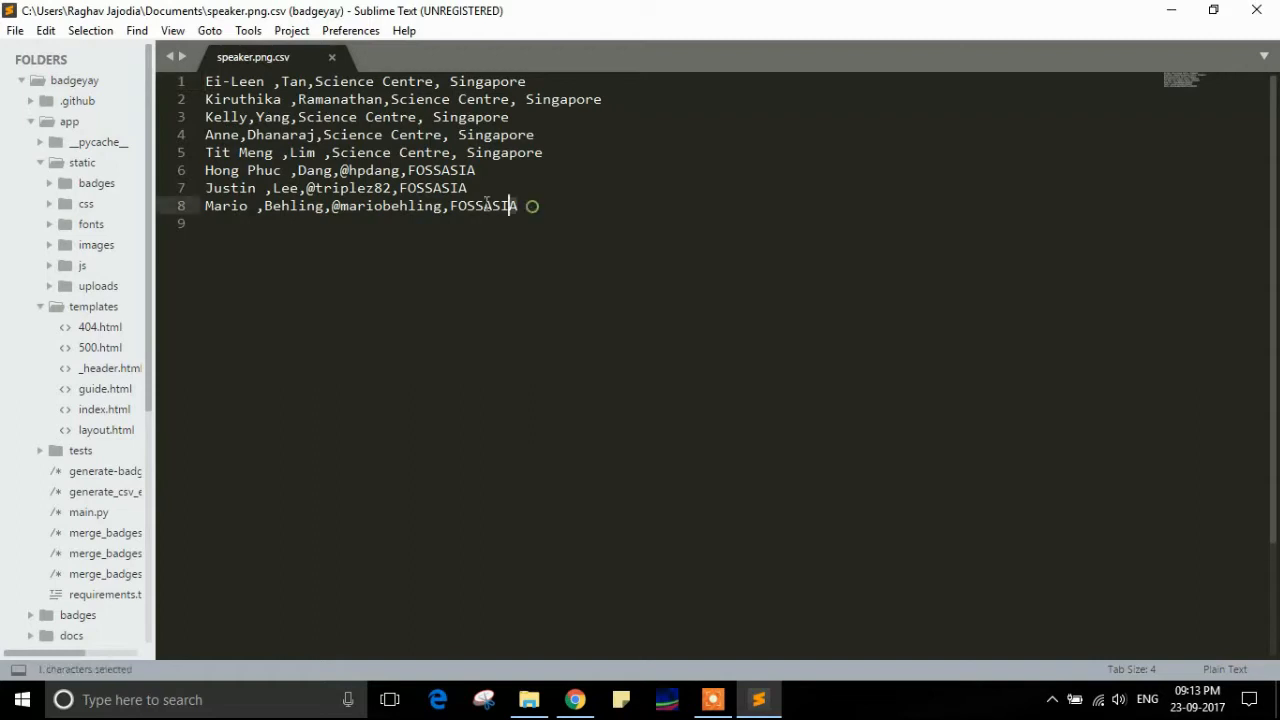
left_click(332, 56)
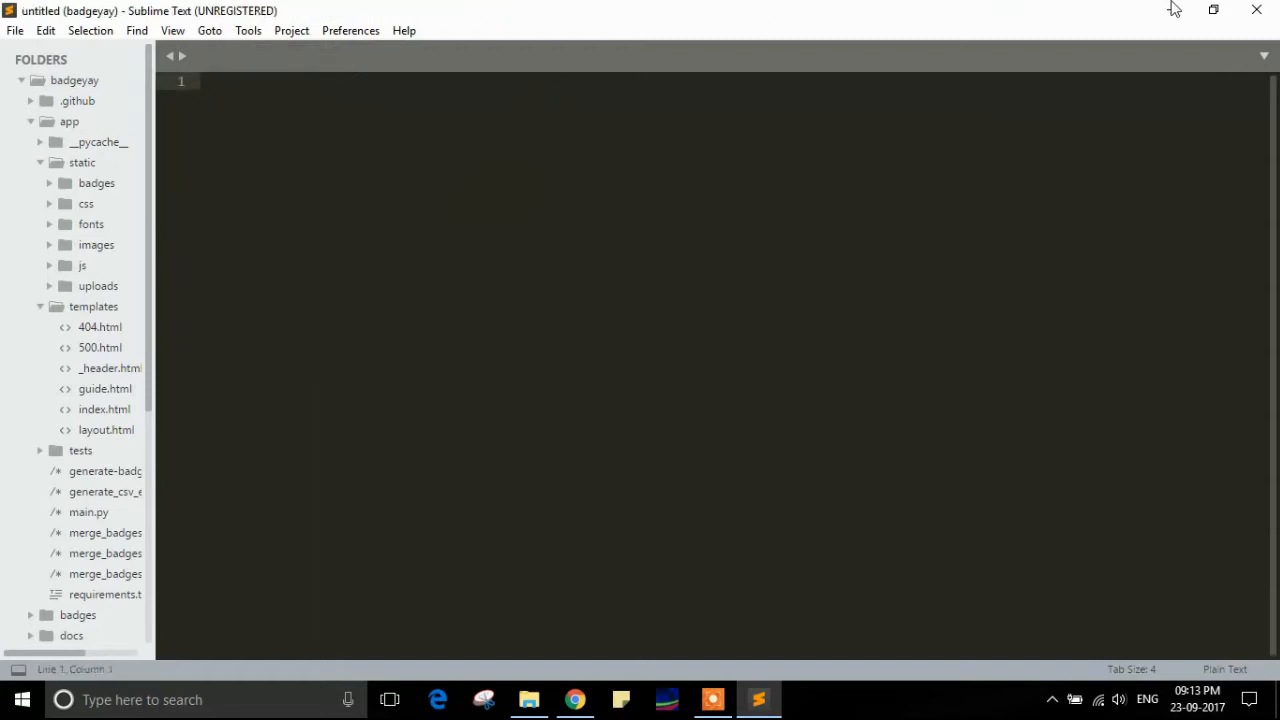
Step: In BadgeYAY, keep PDF as the only download type and attach speaker.png.csv
left_click(574, 699)
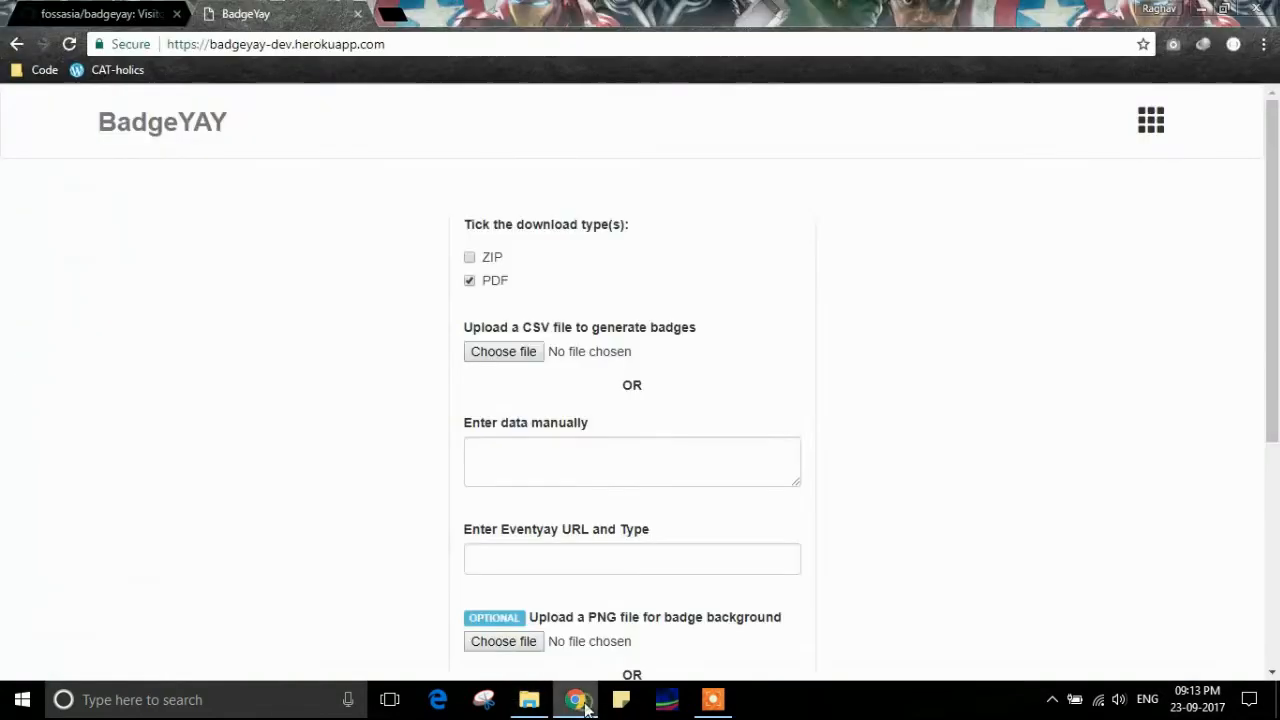
mouse_move(950, 420)
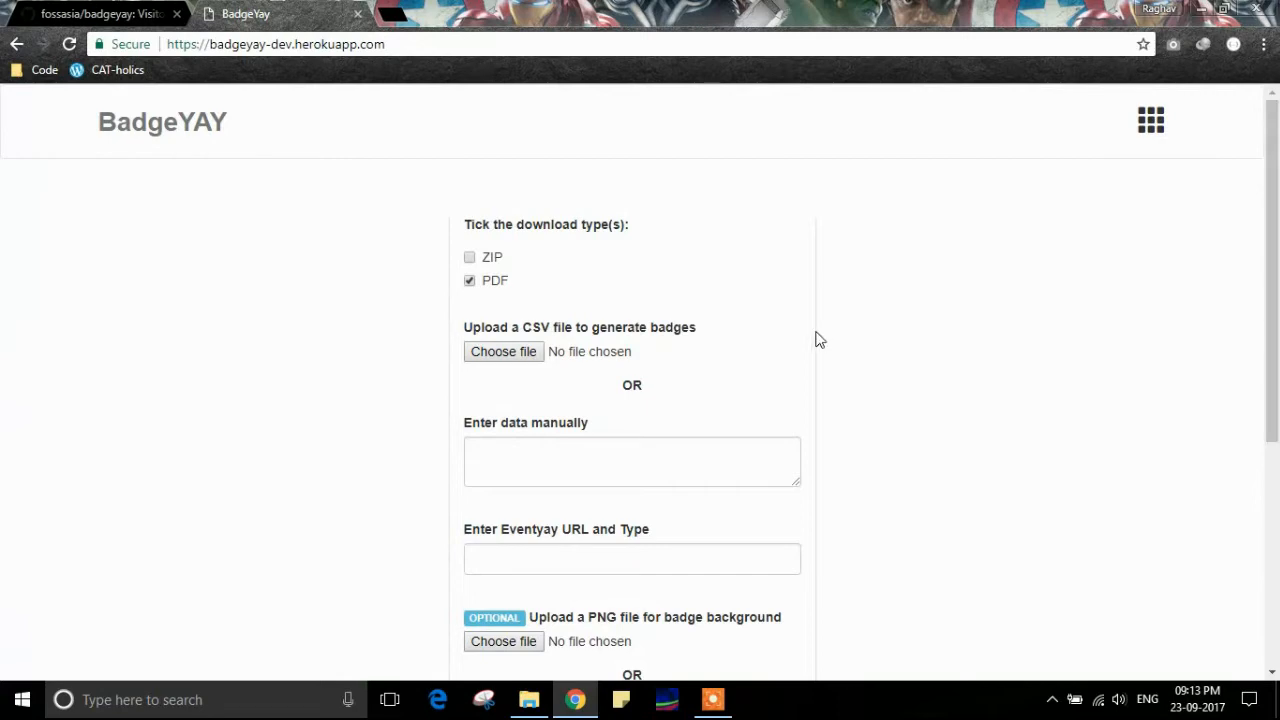
mouse_move(562, 235)
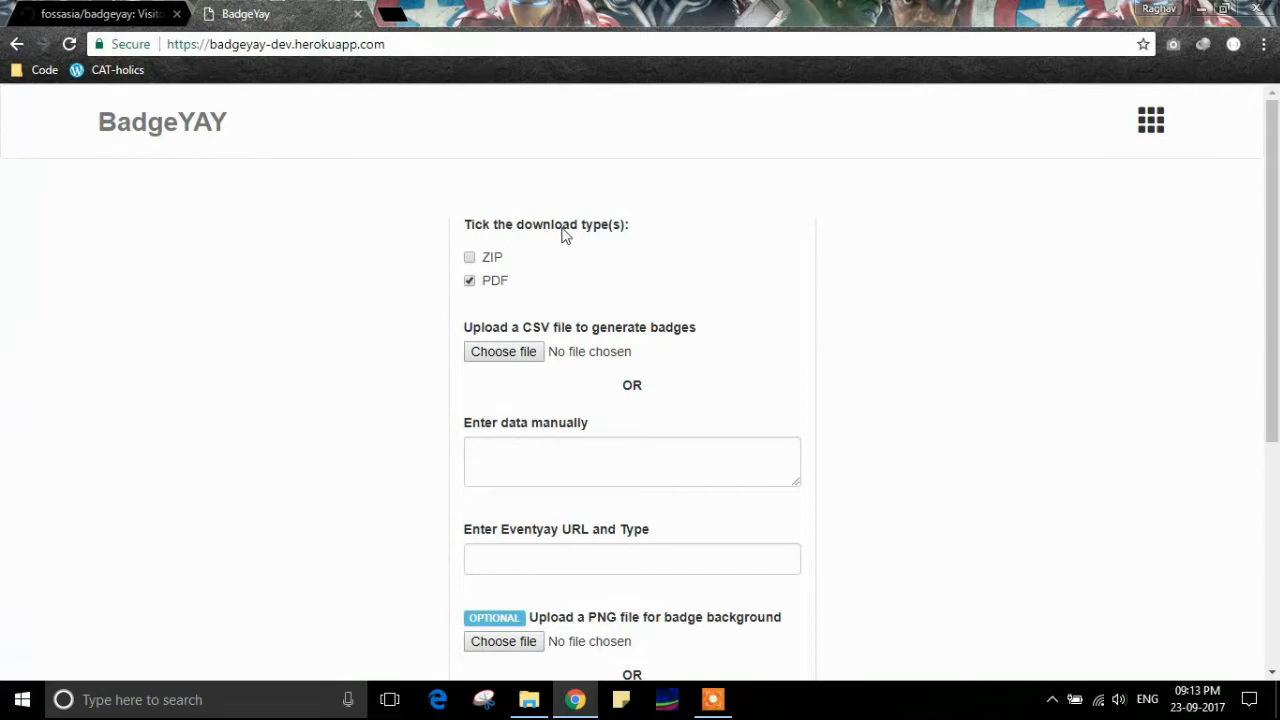
left_click(469, 257)
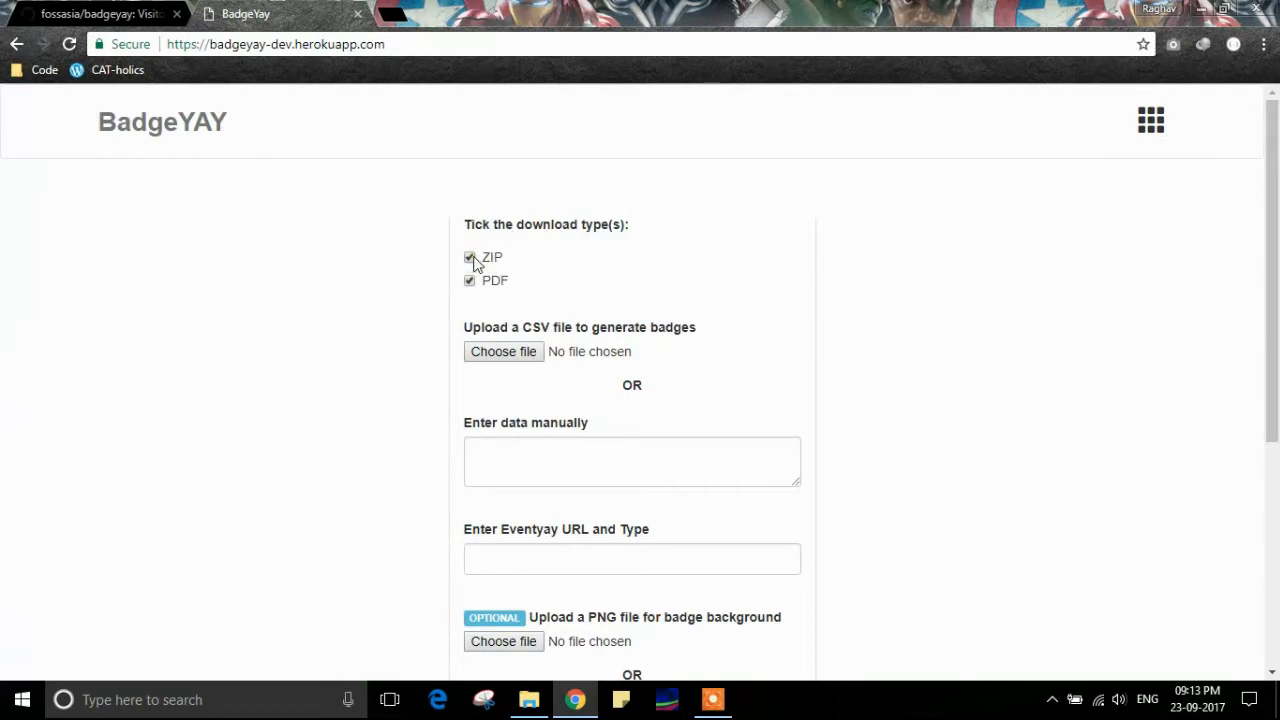
left_click(469, 257)
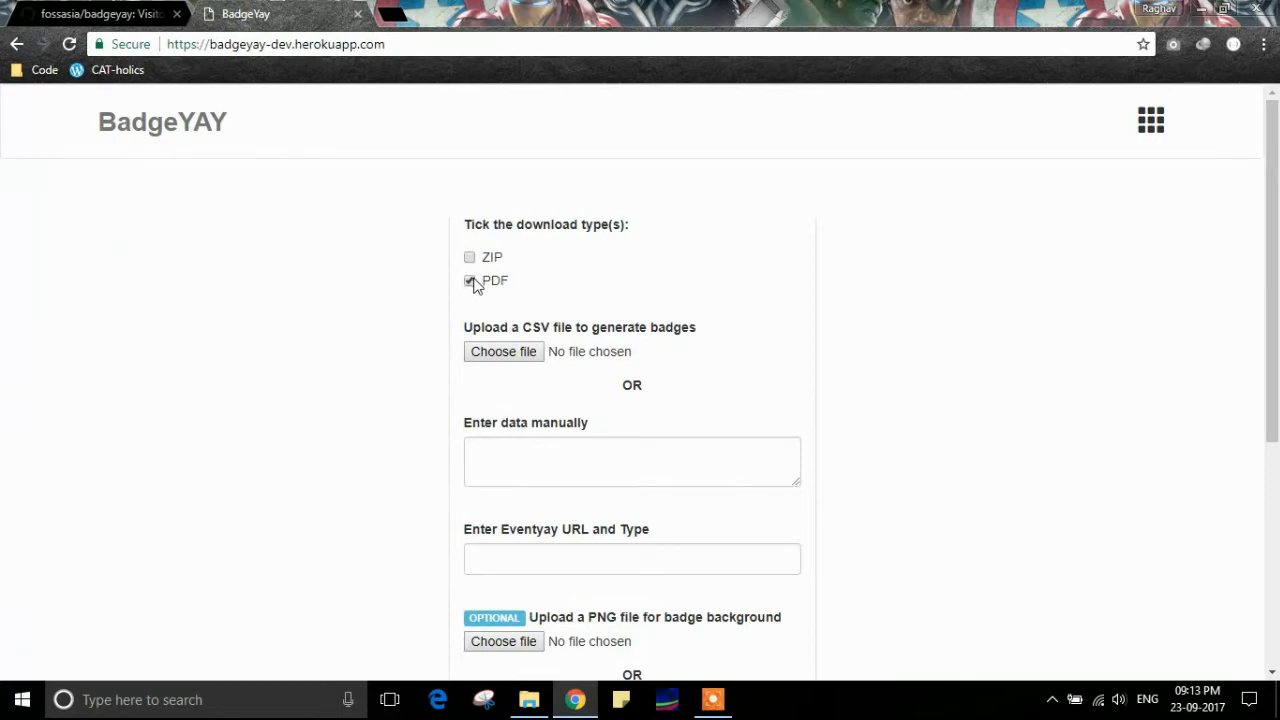
mouse_move(470, 287)
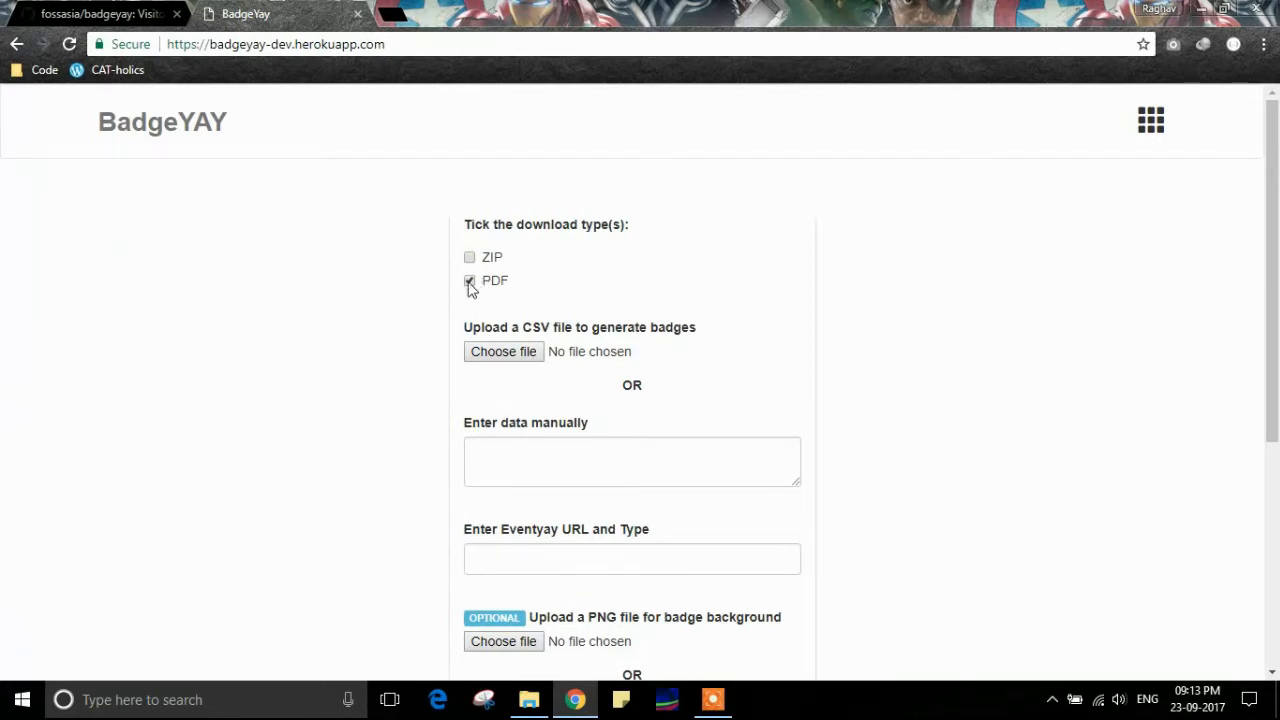
scroll("down", 3)
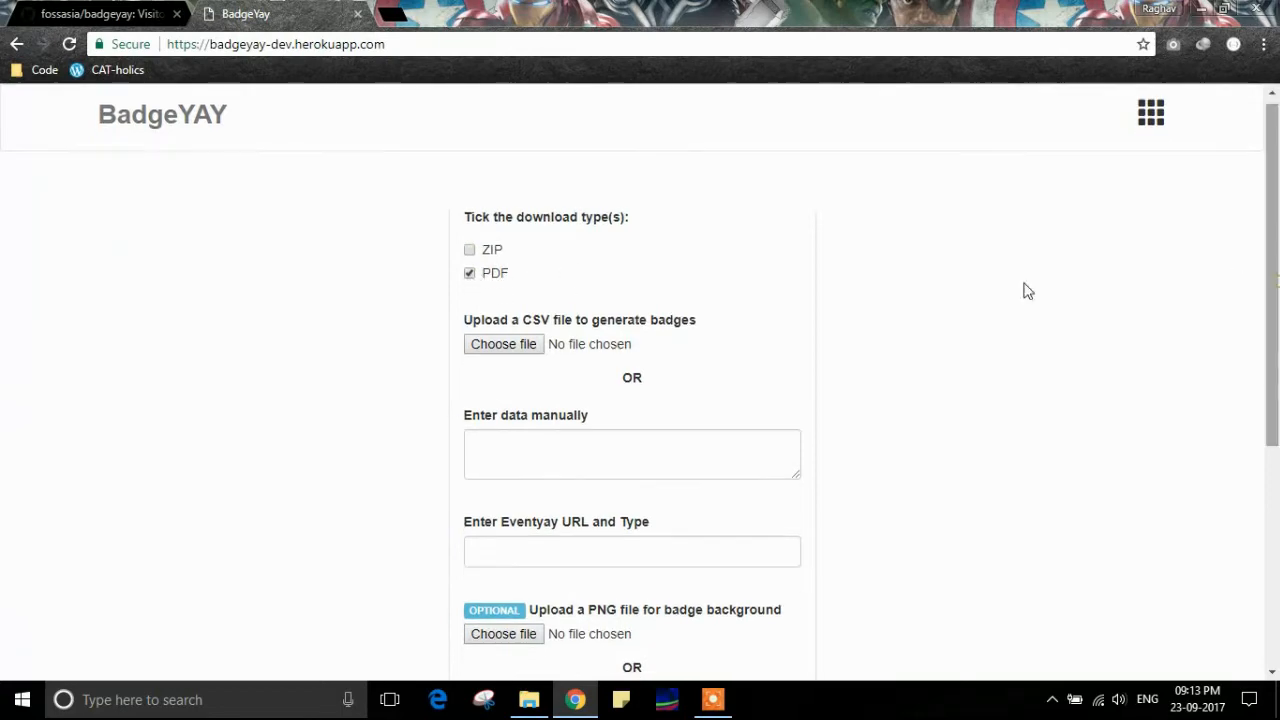
left_click(503, 344)
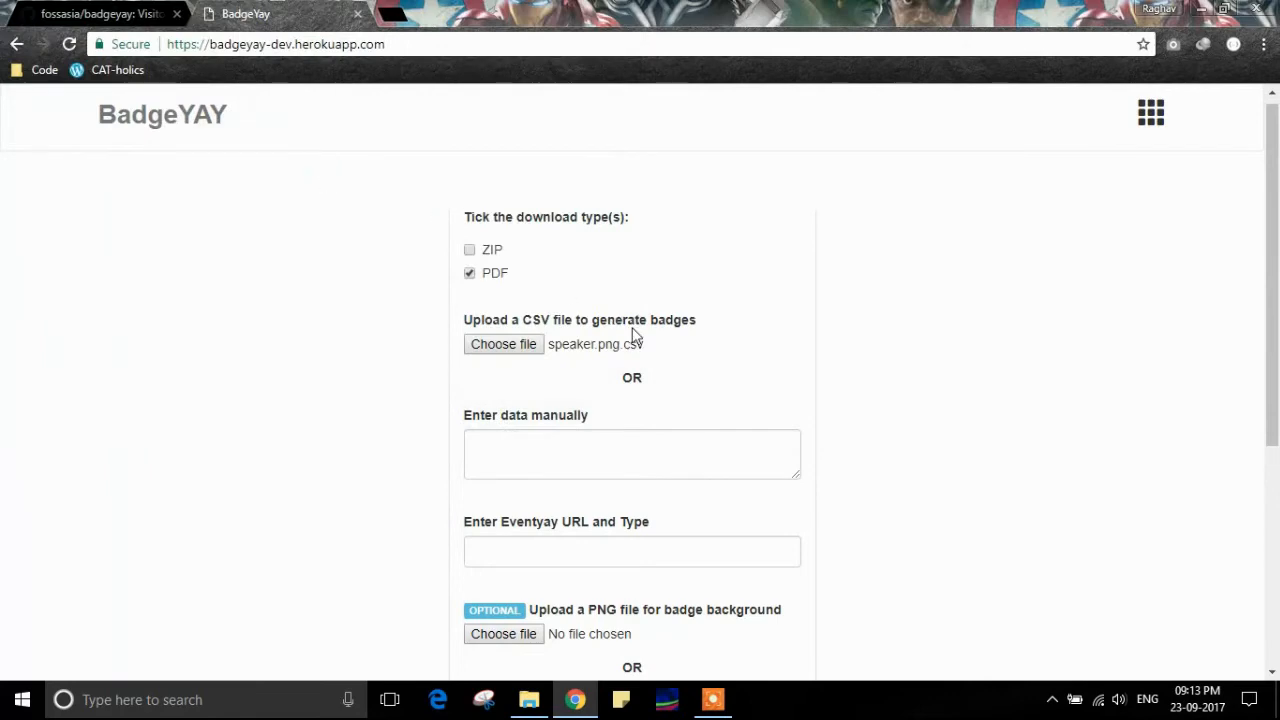
Step: Attach speaker.png as the badge background and upload the form
scroll("down", 3)
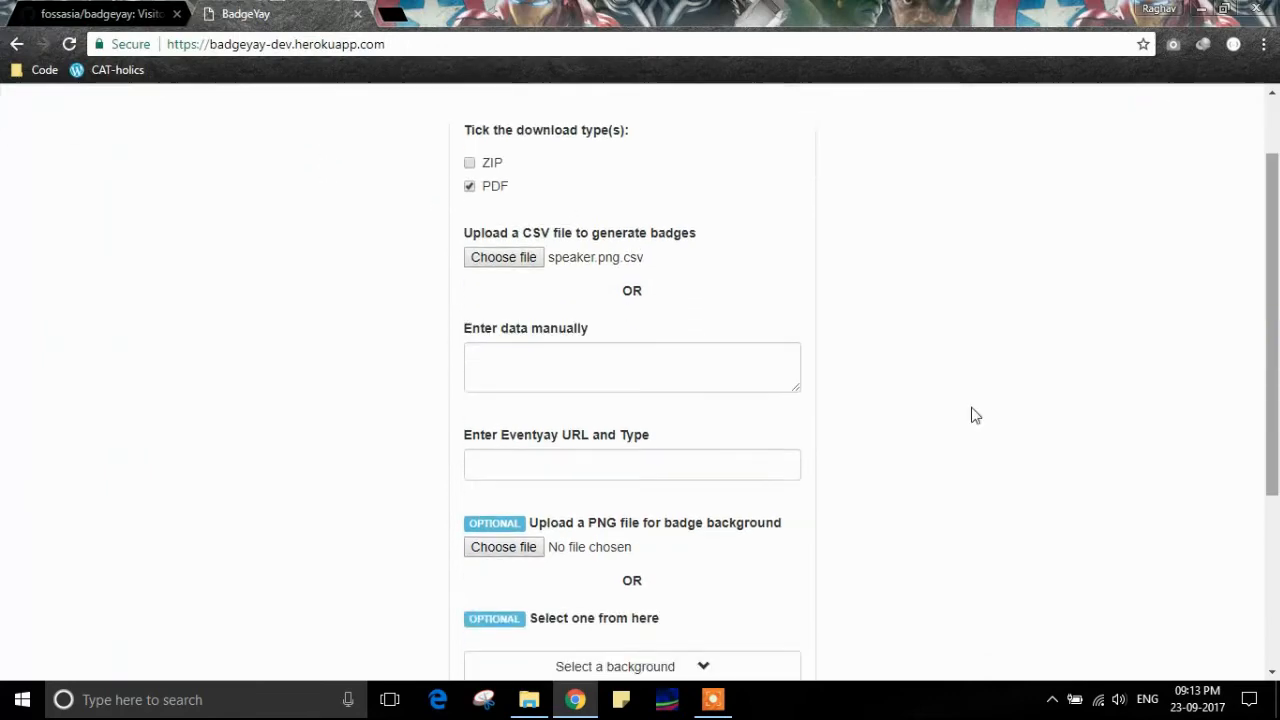
left_click(503, 546)
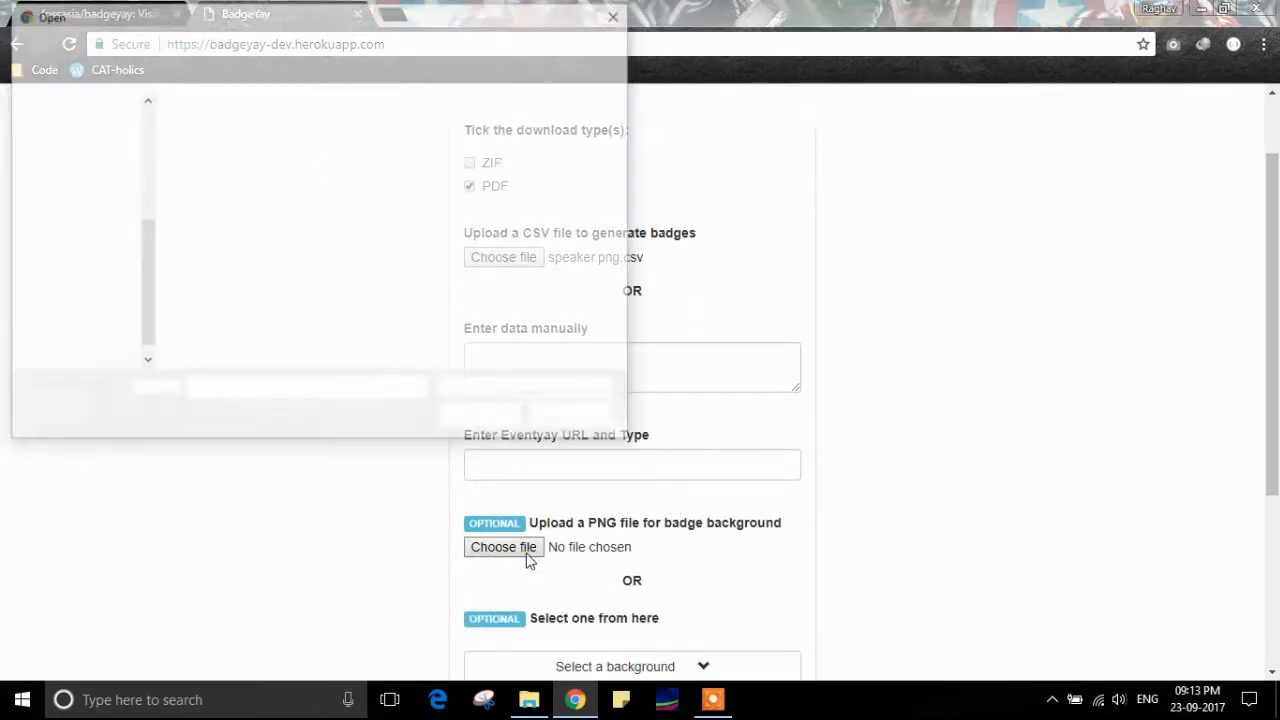
left_click(503, 546)
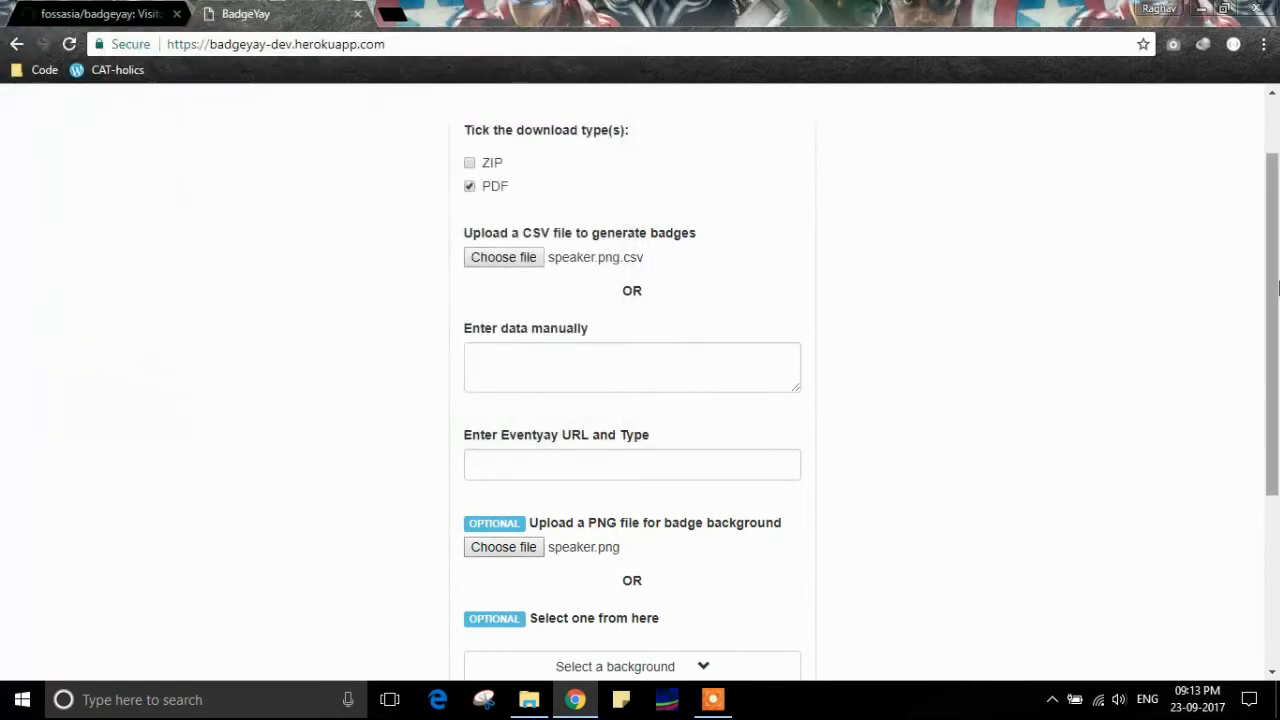
scroll("down", 3)
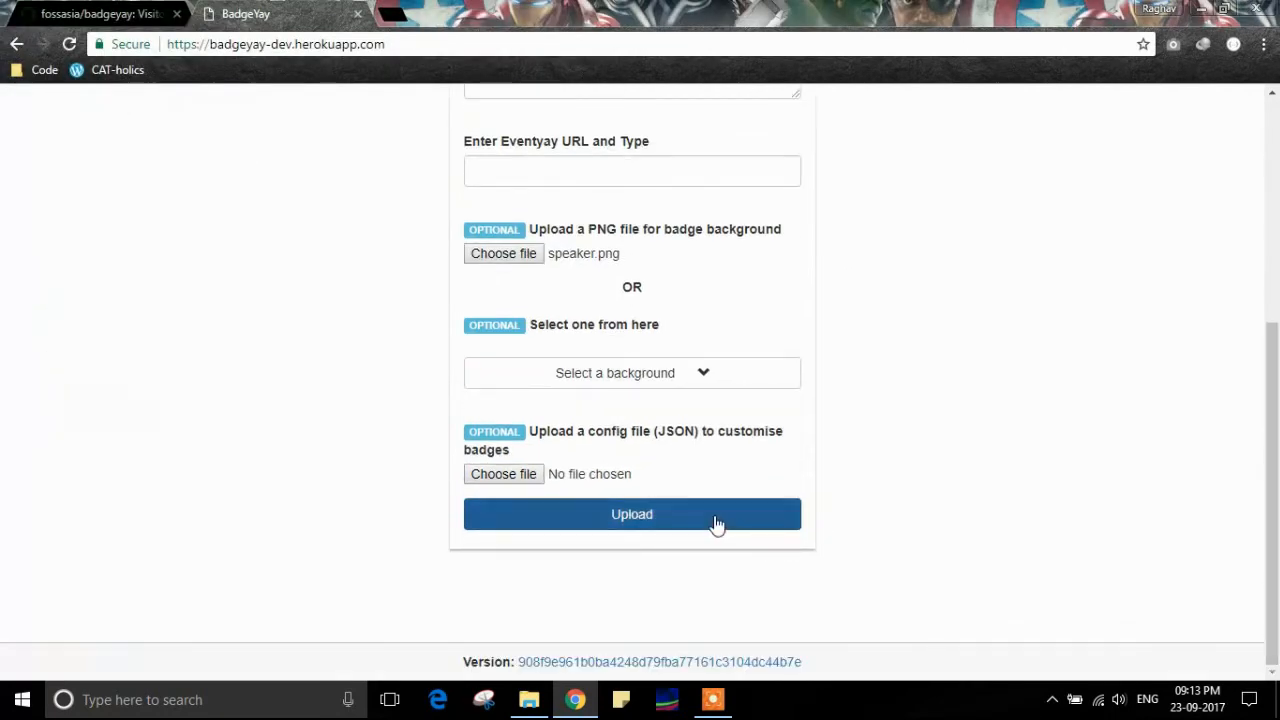
left_click(631, 514)
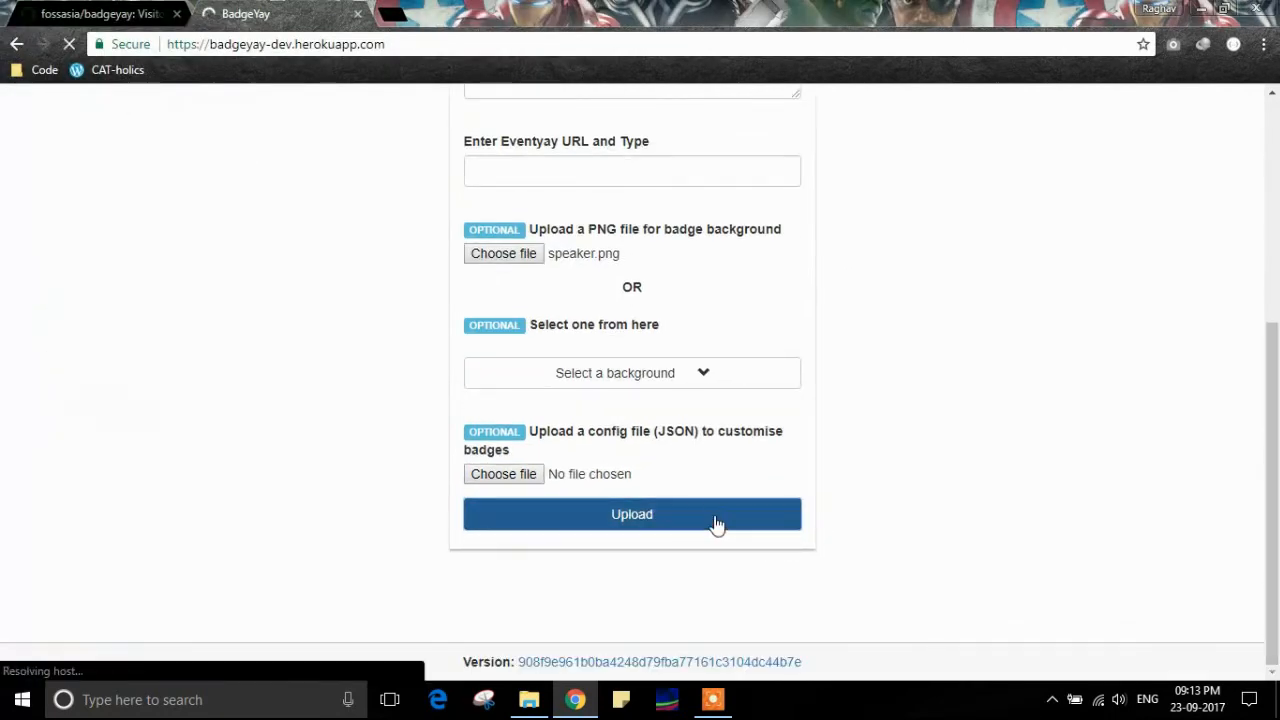
Step: Wait for the success message and the Download as PDF button to appear
left_click(631, 514)
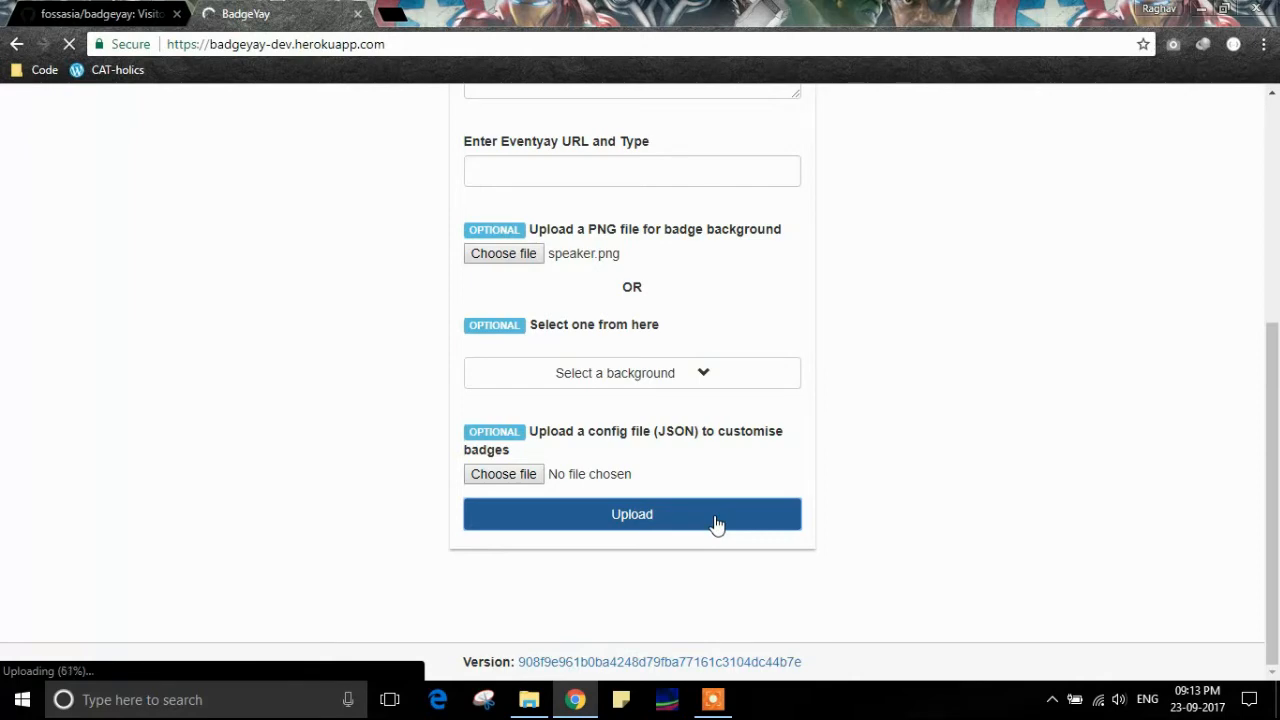
left_click(631, 514)
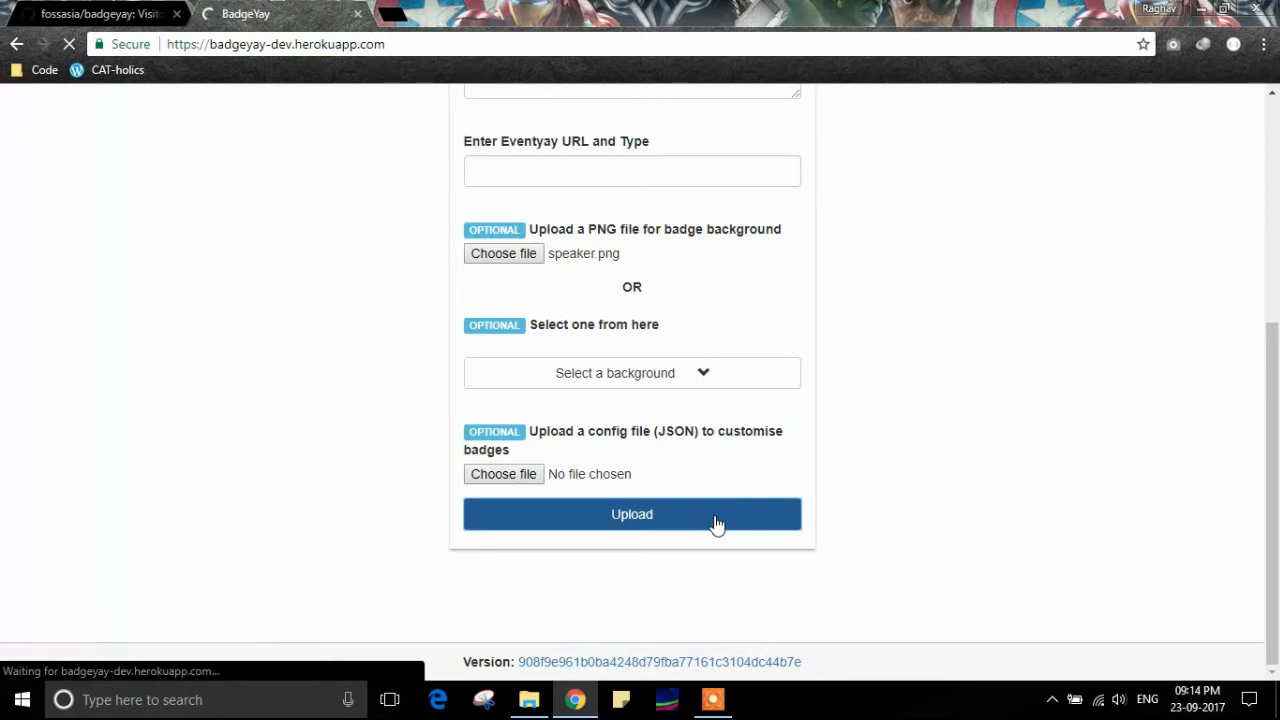
left_click(631, 514)
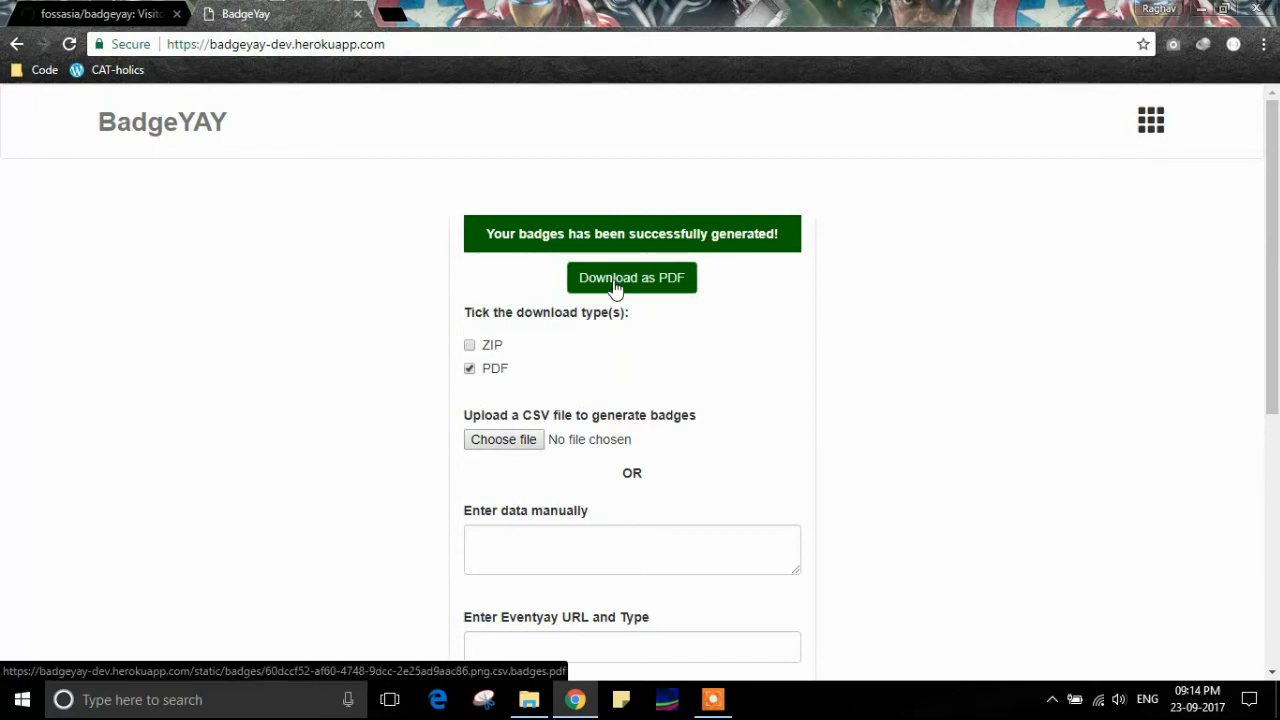
Step: Download the badges as a PDF and open it from the download bar
left_click(631, 277)
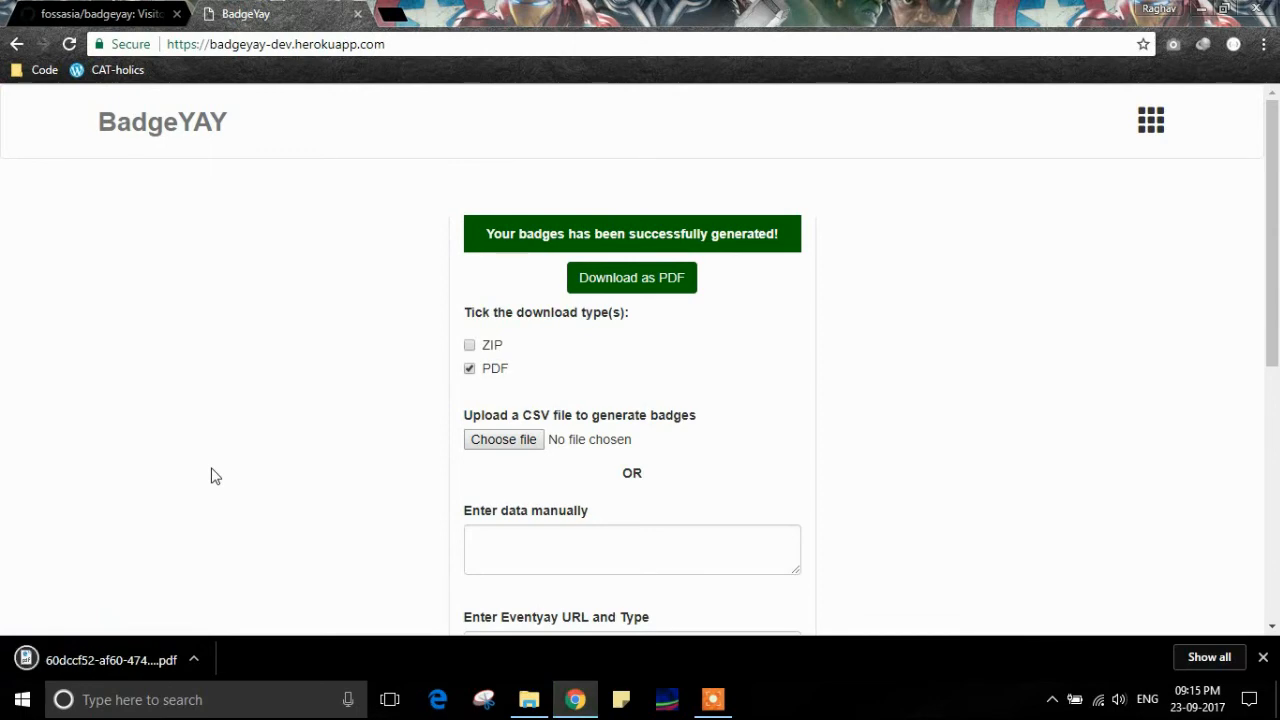
left_click(196, 660)
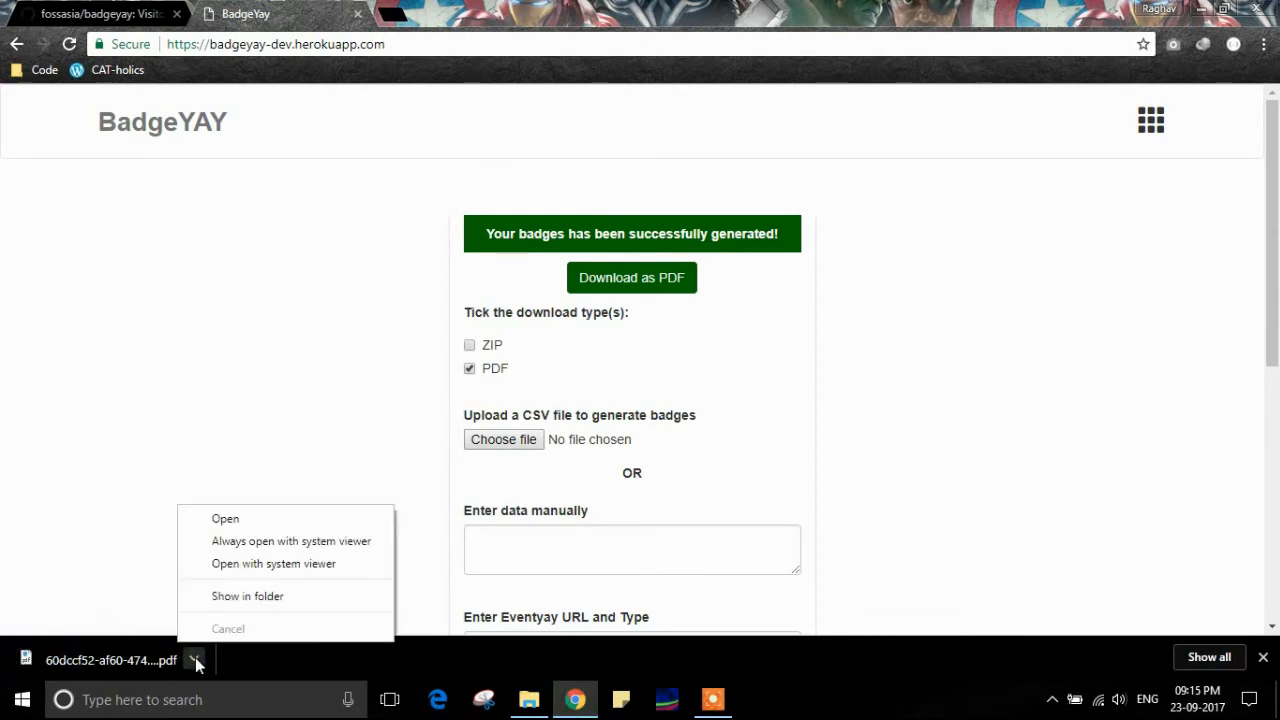
left_click(225, 518)
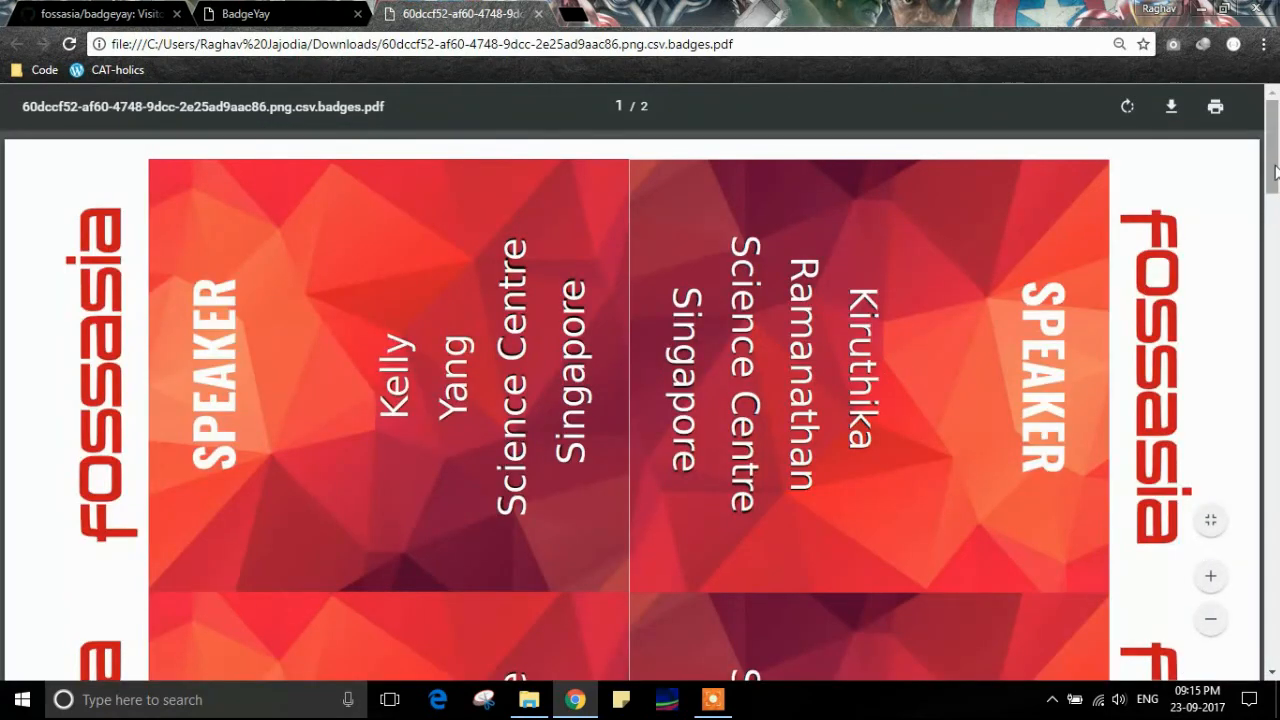
scroll("down", 3)
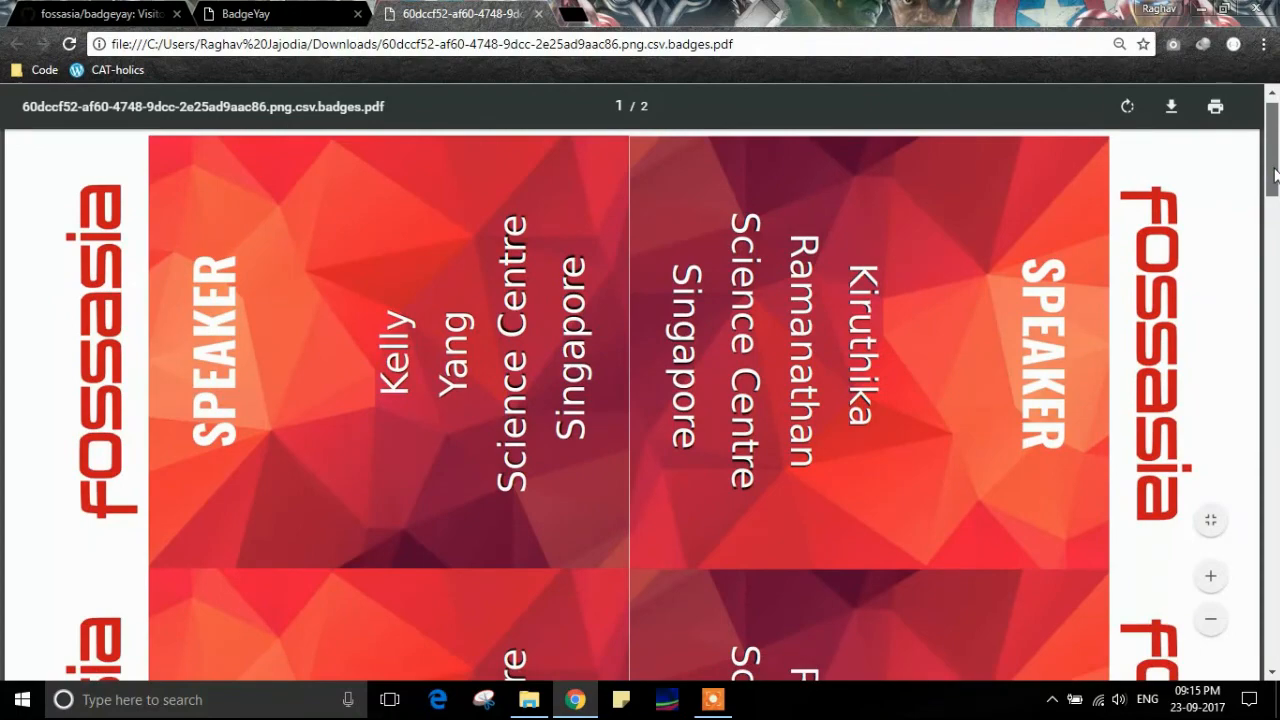
scroll("down", 3)
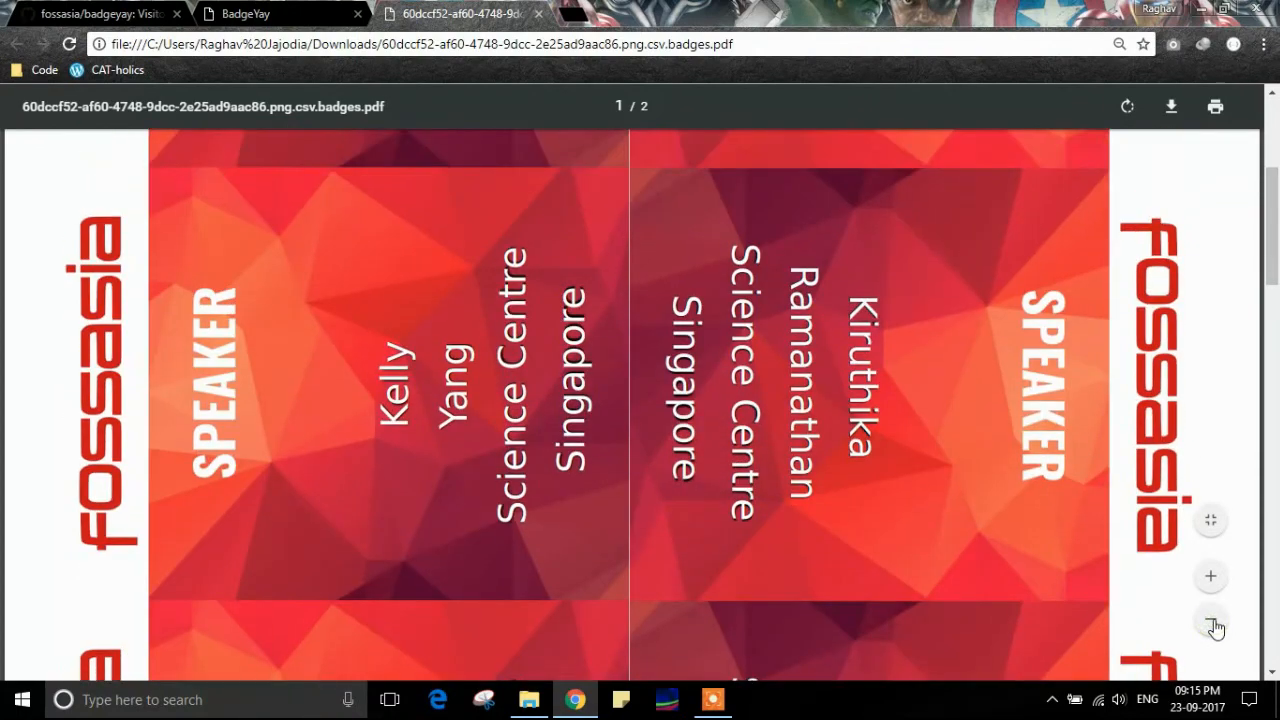
left_click(1210, 620)
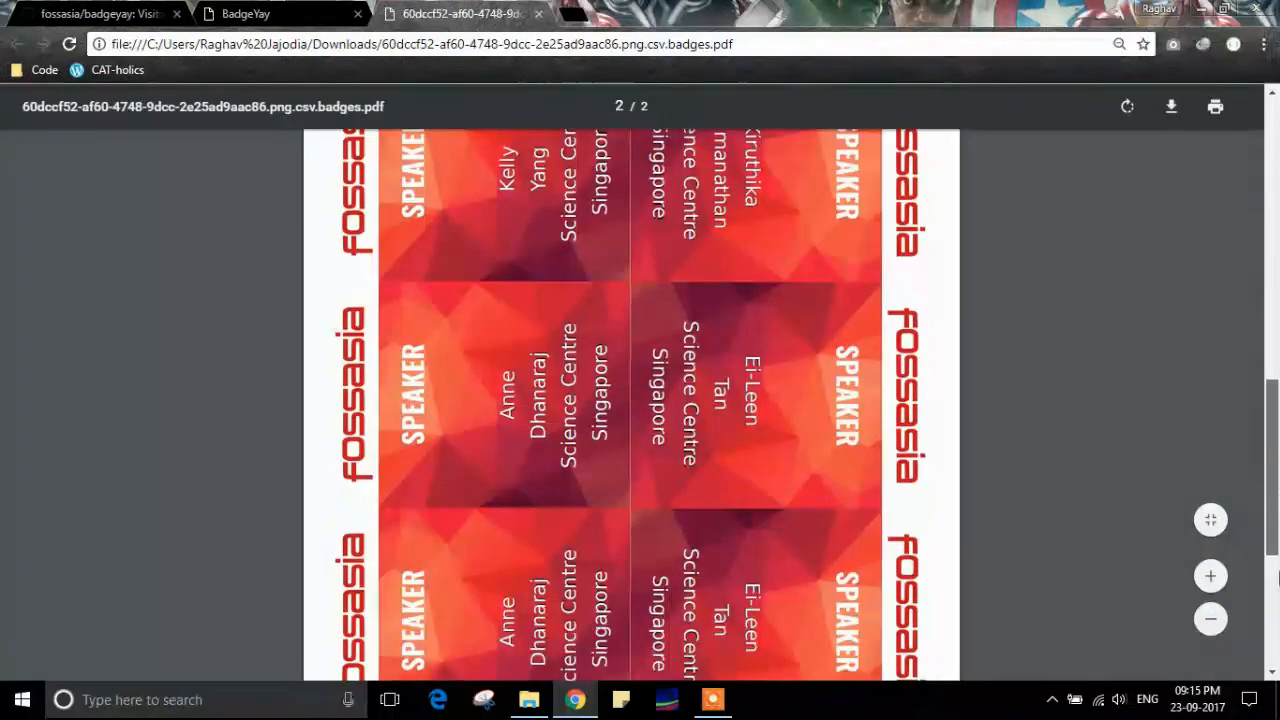
scroll("up", 3)
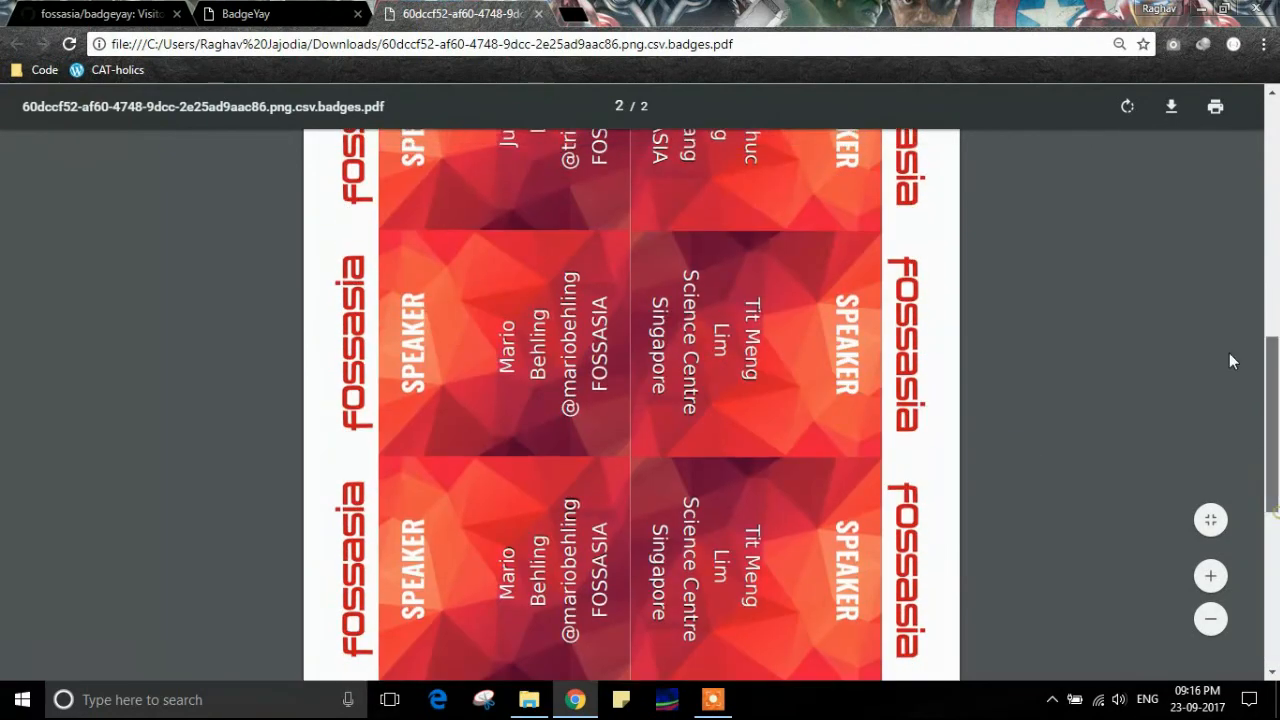
scroll("up", 3)
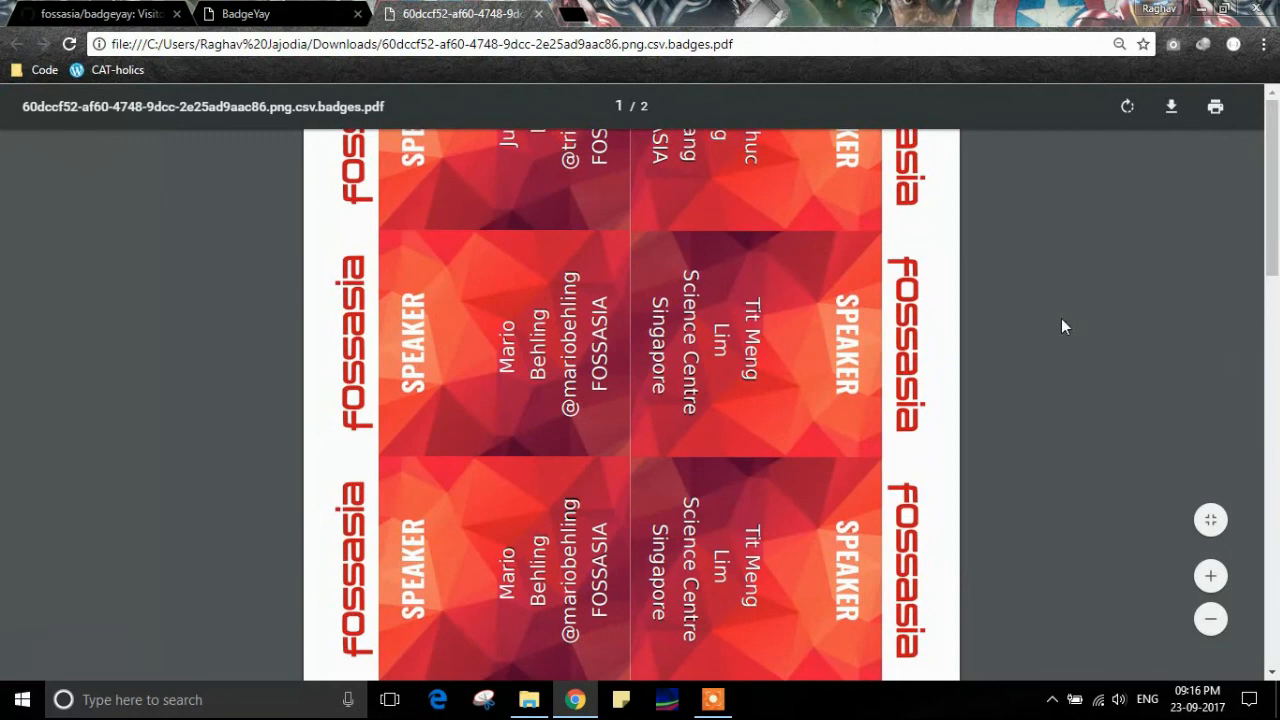
scroll("down", 3)
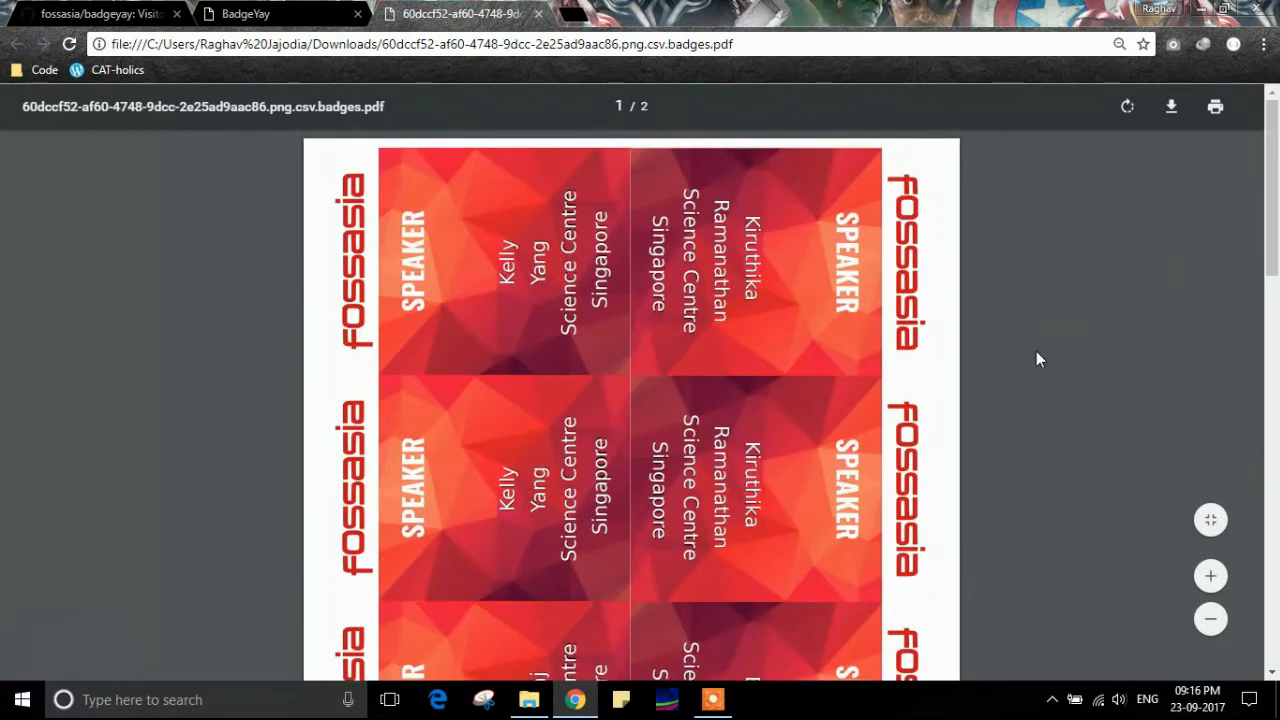